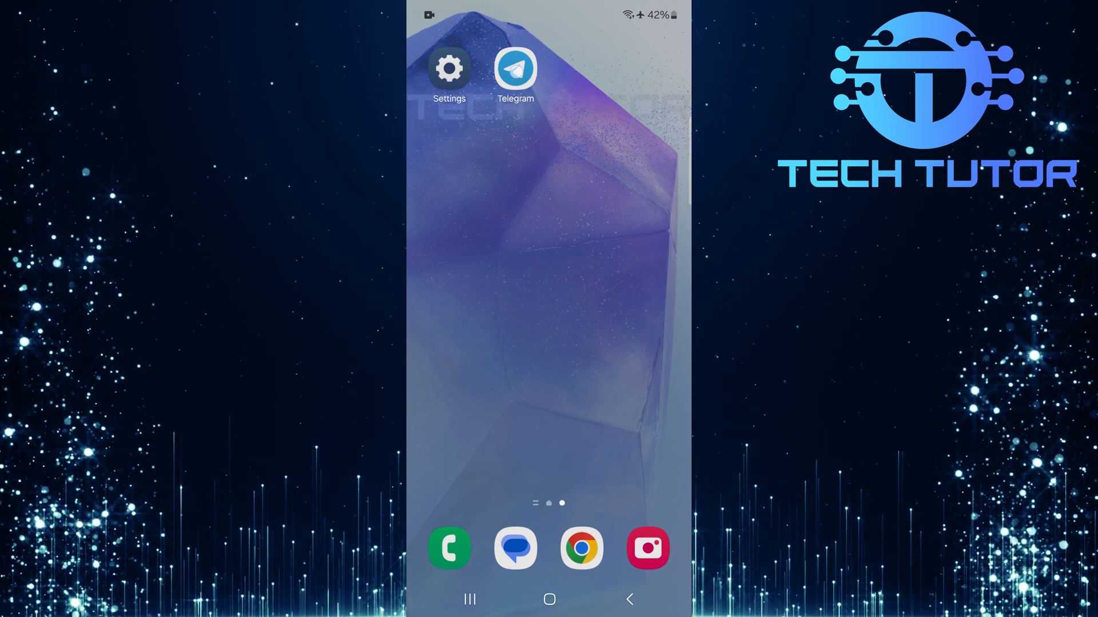
Launch Telegram to reach the chat list with Example Group and example.
click(515, 67)
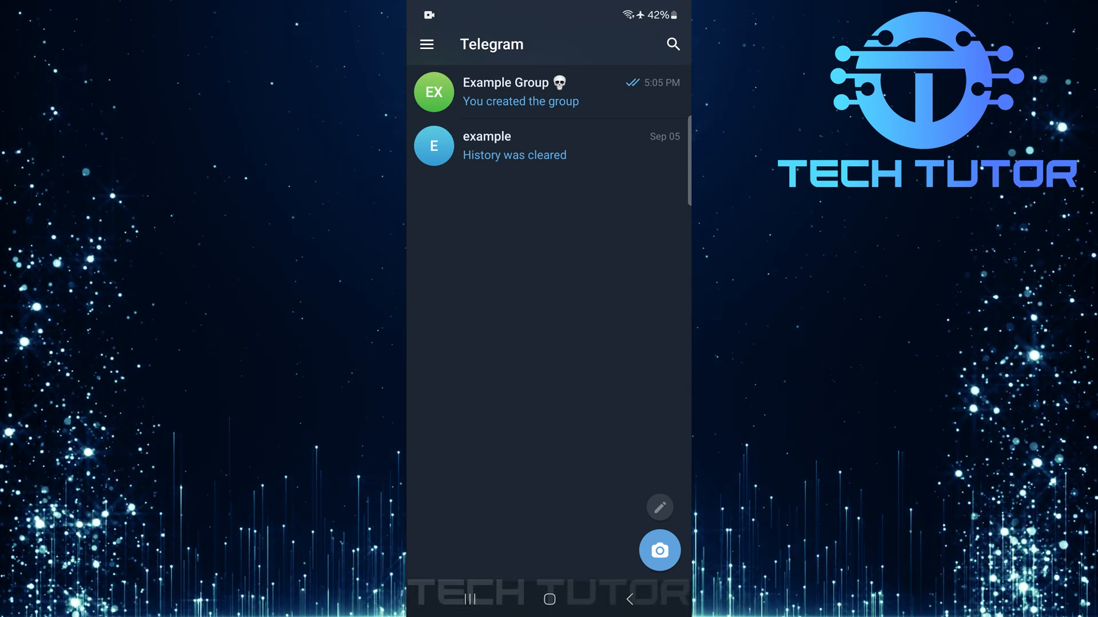
Go into the Example Group chat and bring up its group info page.
click(519, 91)
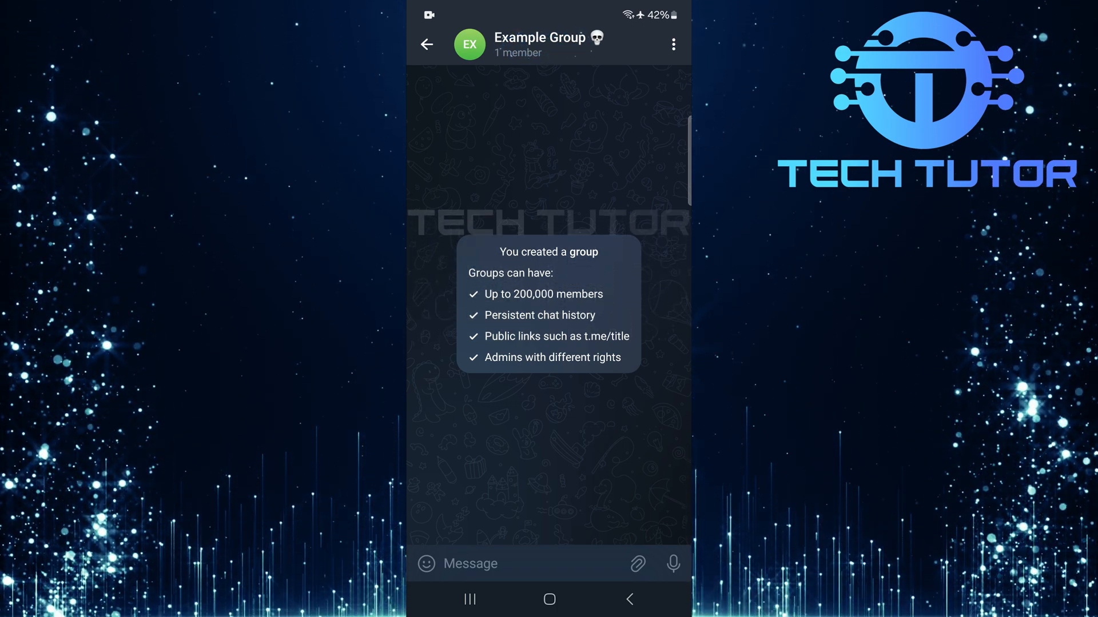
click(539, 43)
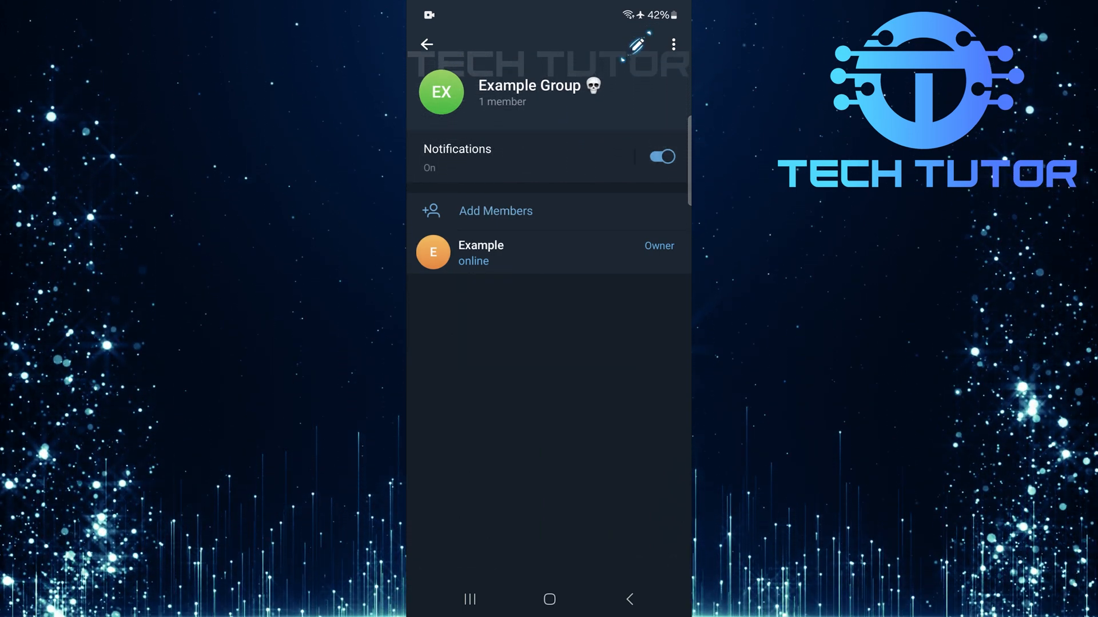
Enter Example Group's Edit page and go to the Chat History setting.
click(636, 45)
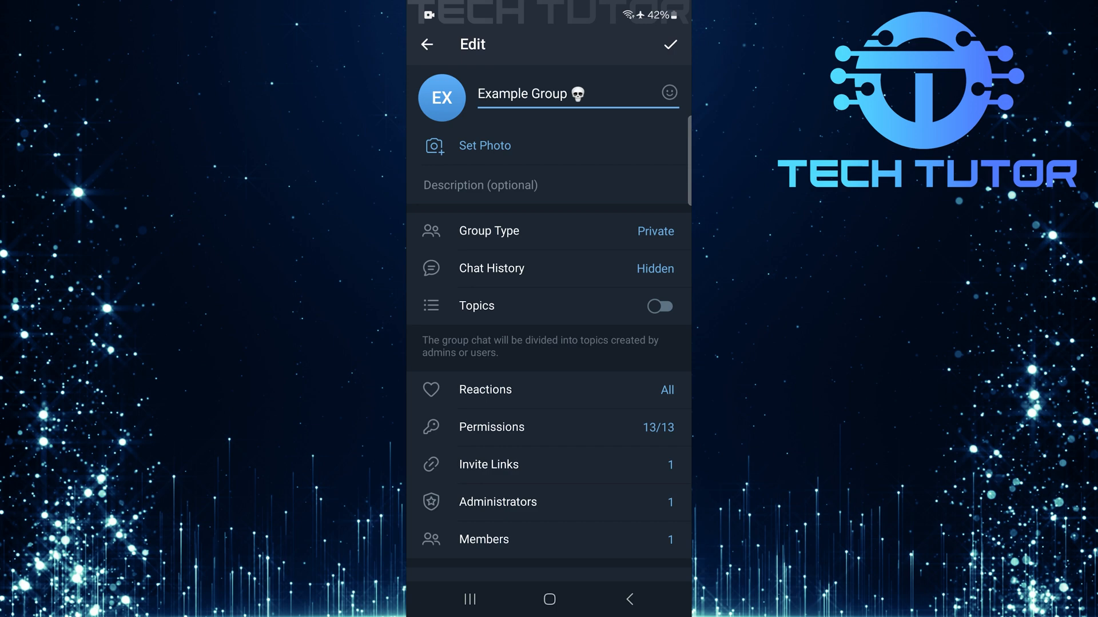
click(492, 267)
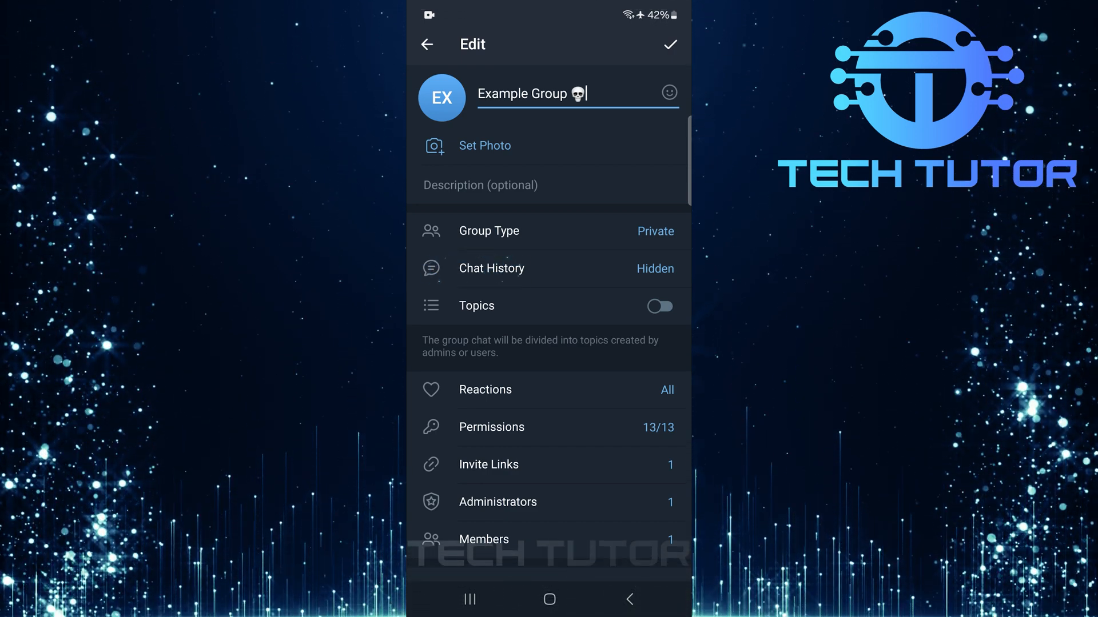
Set Chat History for new members to Visible and save the group changes.
click(492, 267)
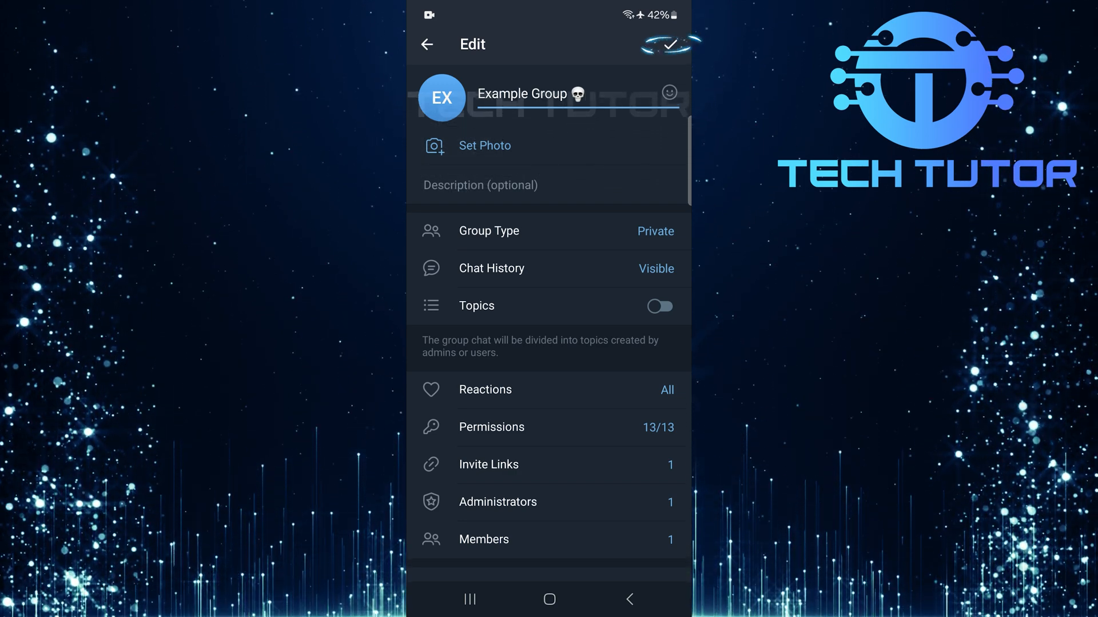
click(671, 44)
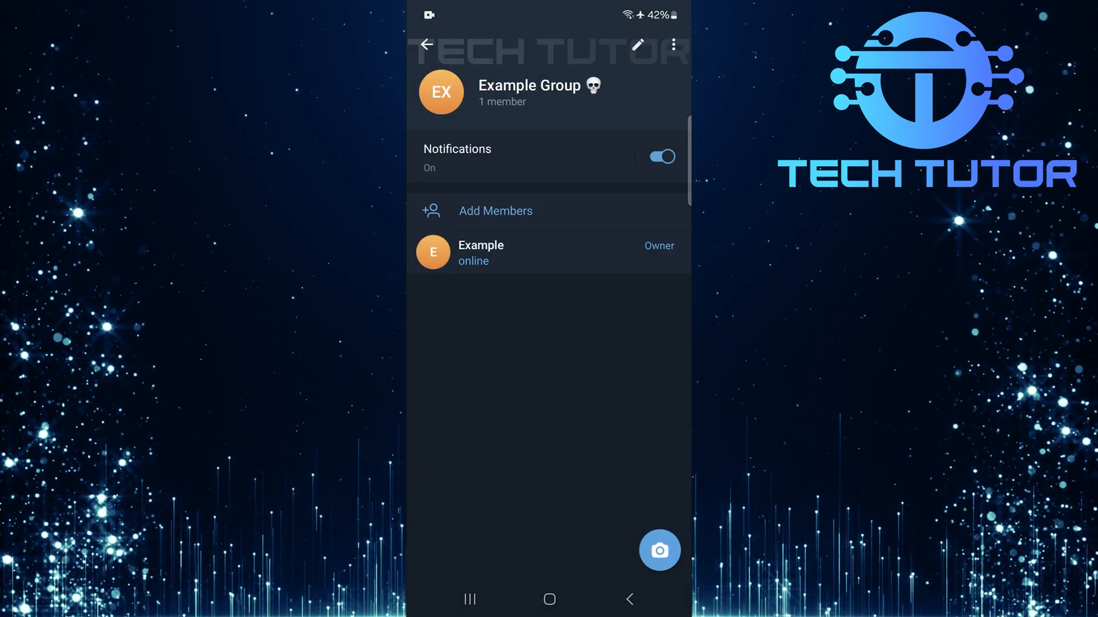